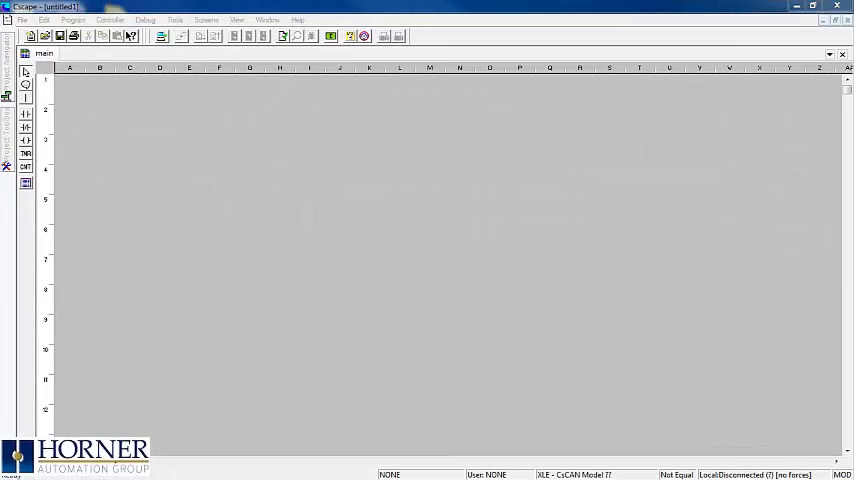
Launch the Connection Wizard from the Controller menu, Serial preselected.
left_click(110, 19)
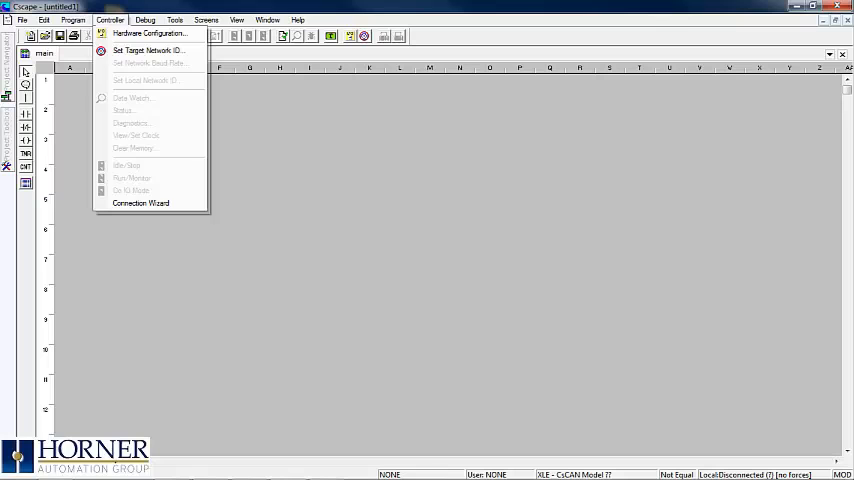
left_click(140, 203)
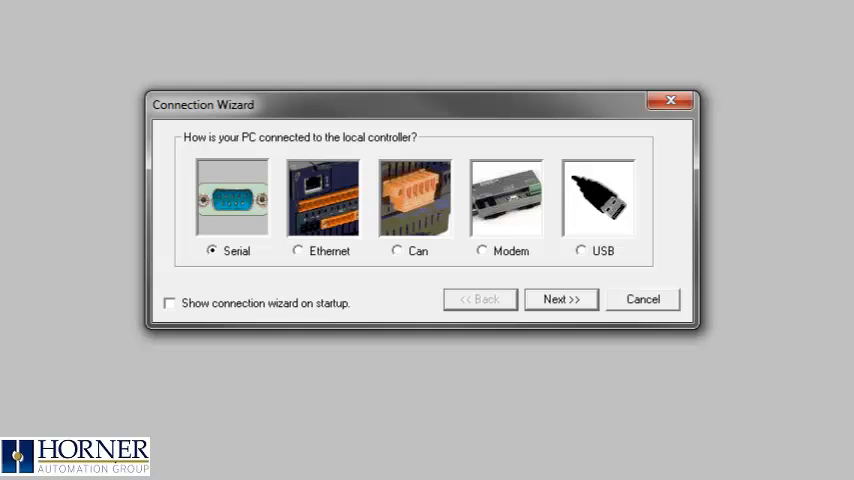
Keep Serial, auto-detect the controller with 'I Don't Know' and accept the detected Port 3.
left_click(560, 299)
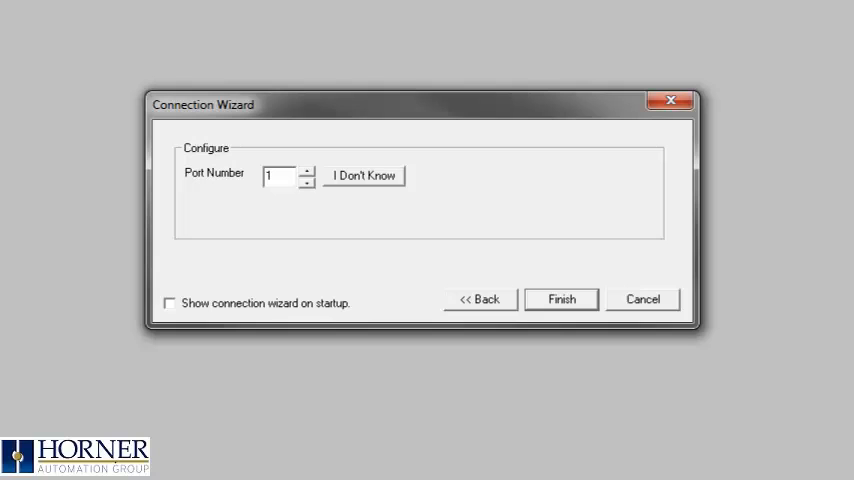
left_click(364, 175)
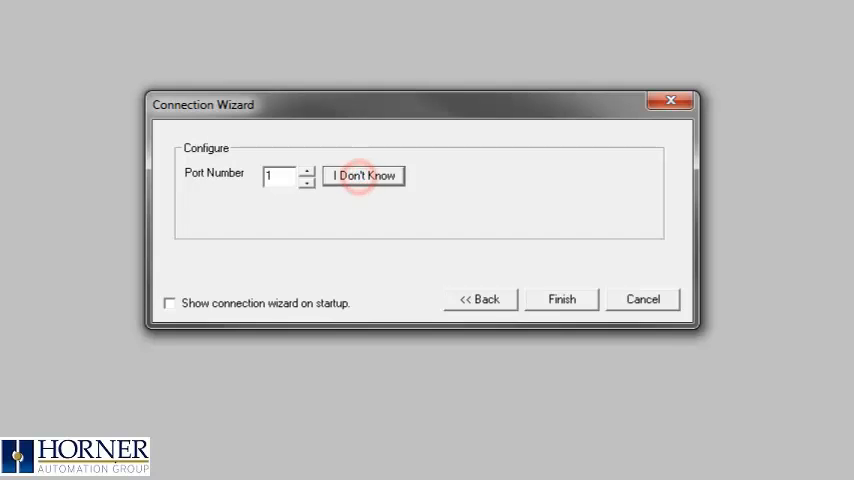
left_click(363, 175)
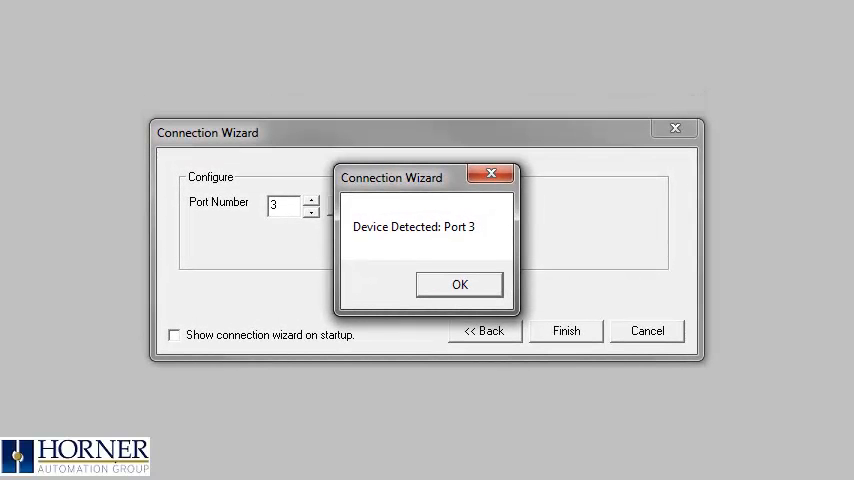
left_click(459, 284)
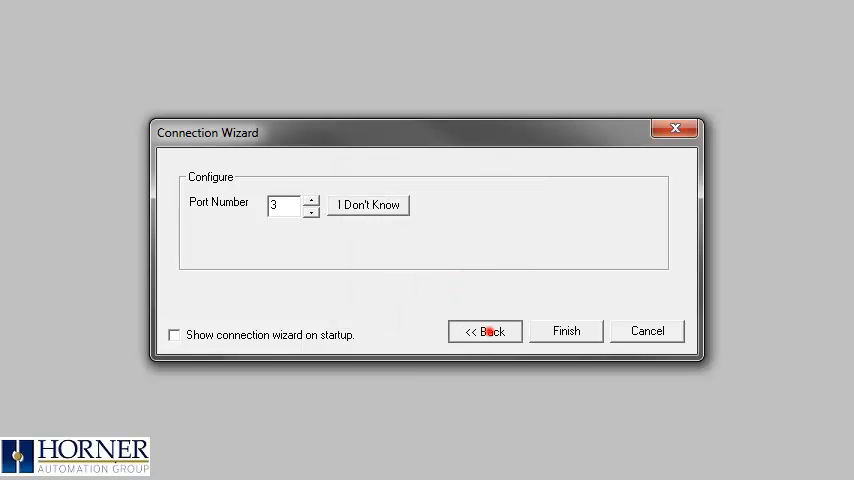
Review the Ethernet option's IP address and Mode choices, then return to the connection-type page.
left_click(485, 331)
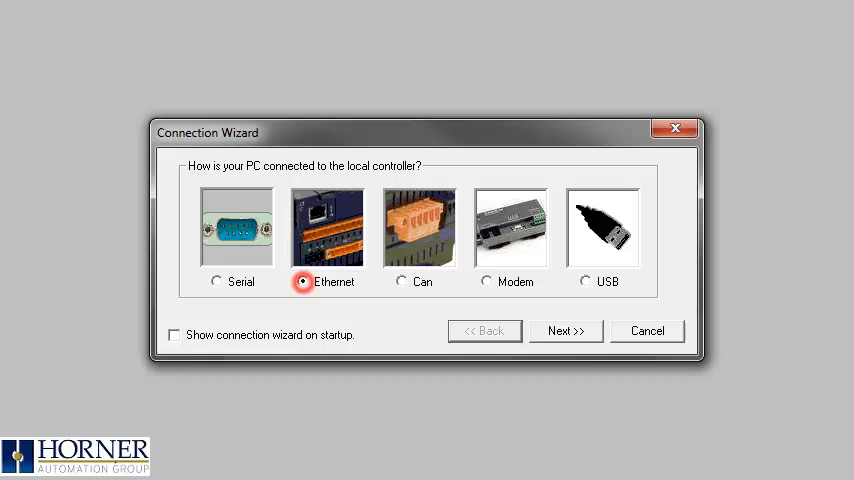
left_click(565, 330)
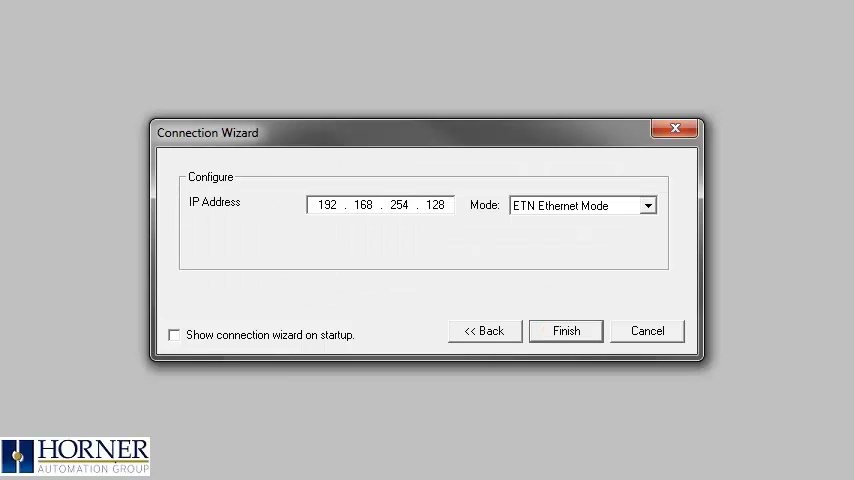
left_click(648, 205)
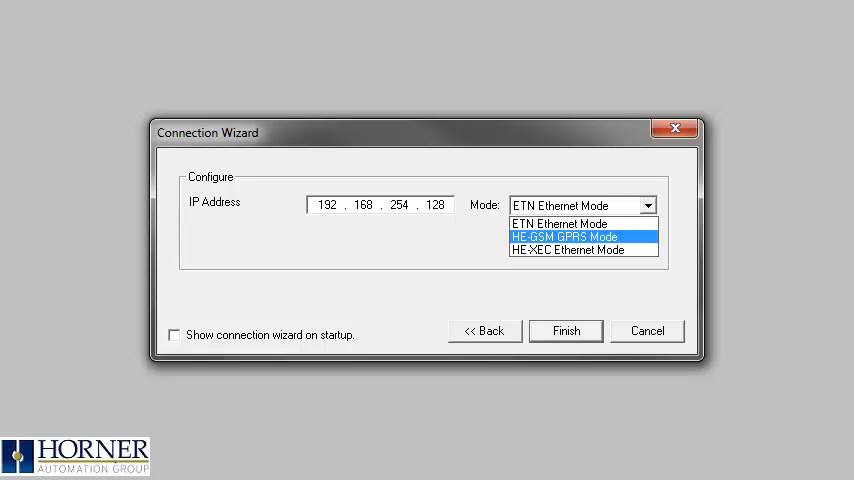
mouse_move(565, 250)
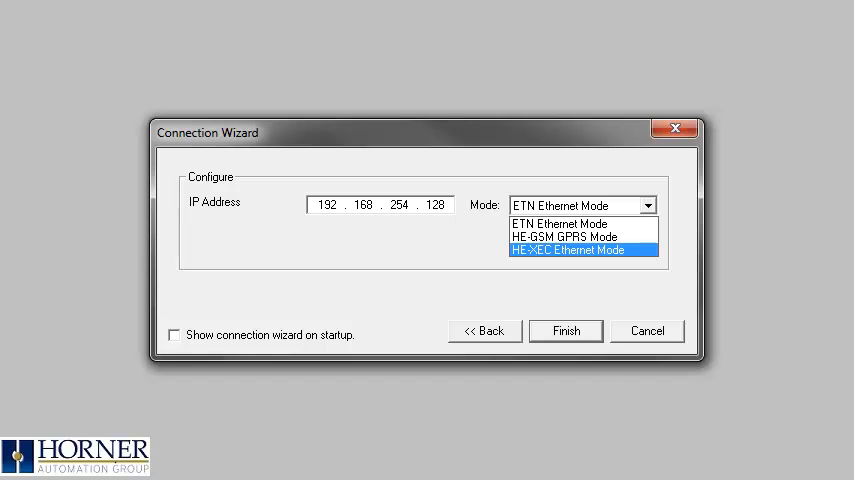
left_click(484, 330)
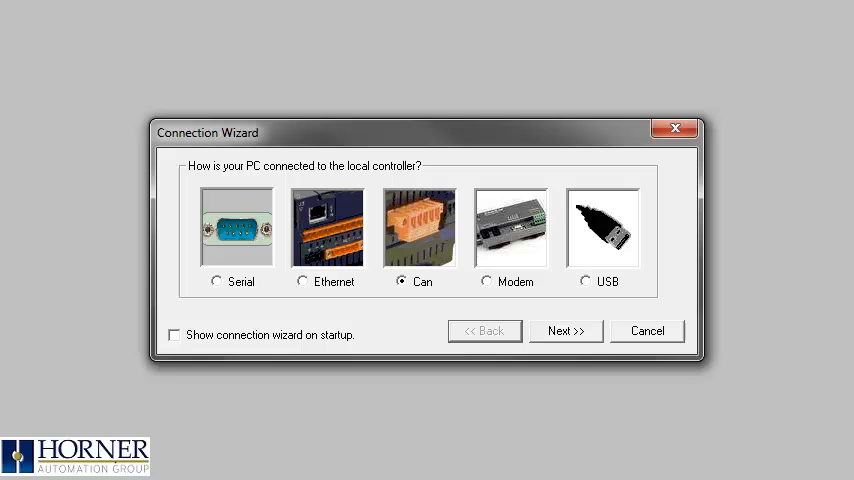
Connect over USB Serial Port (COM3) and finish, so the status bar shows target 253.
left_click(565, 330)
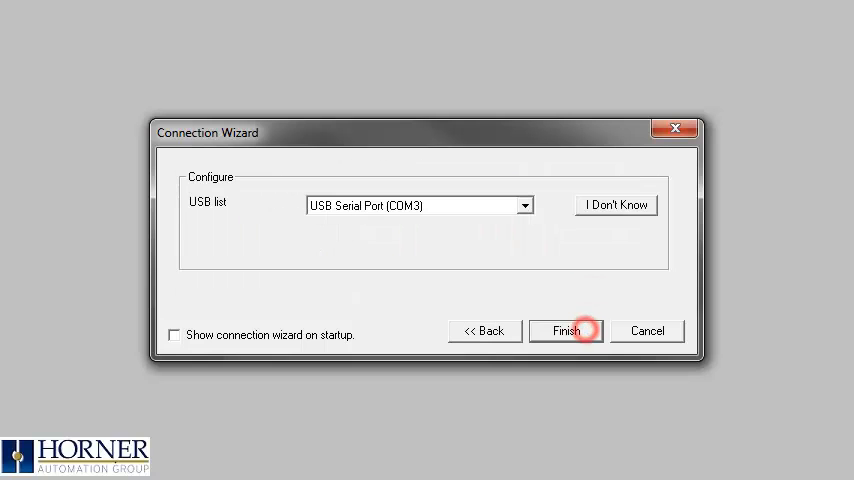
left_click(522, 205)
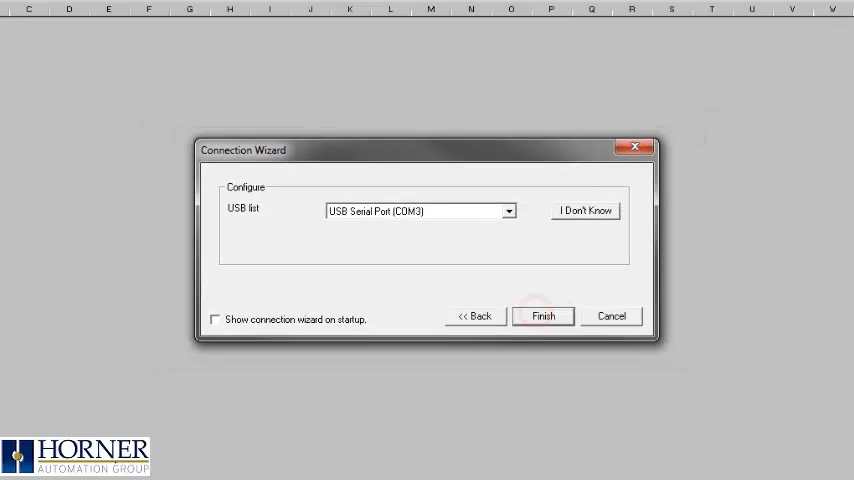
left_click(543, 316)
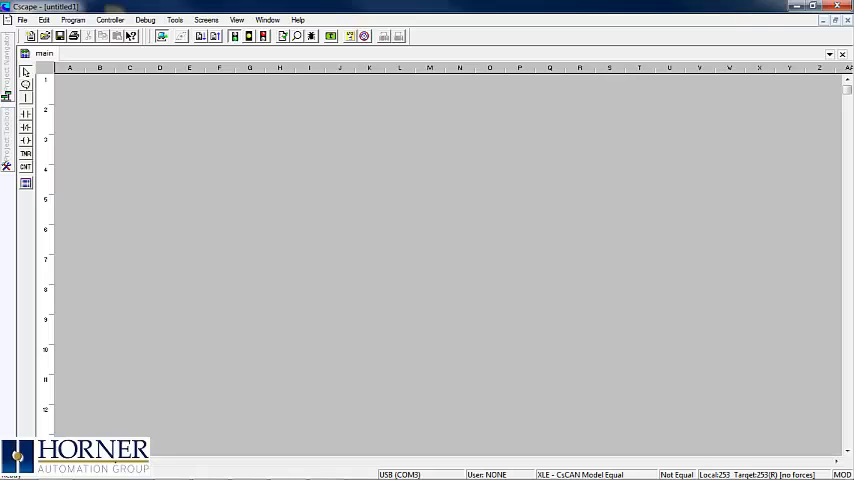